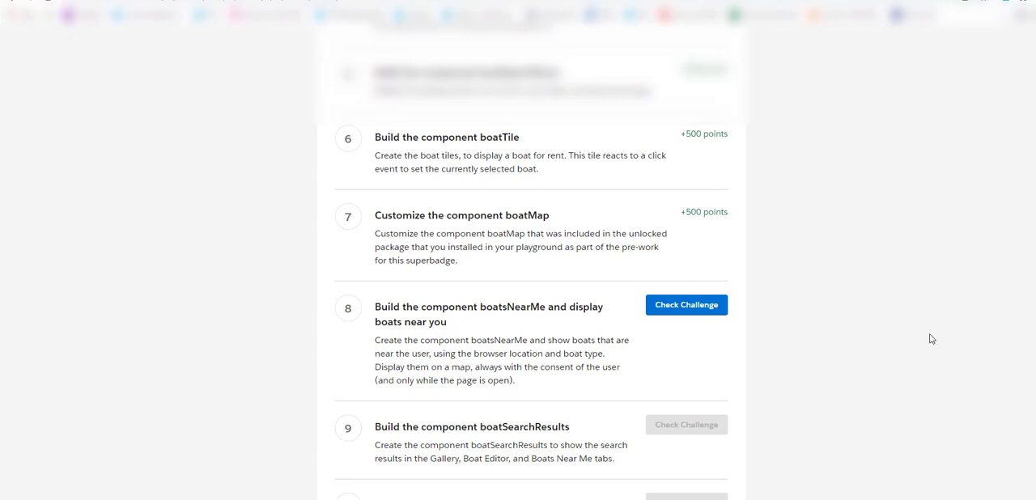
{"action": "mouse_move", "coordinate": [573, 336]}
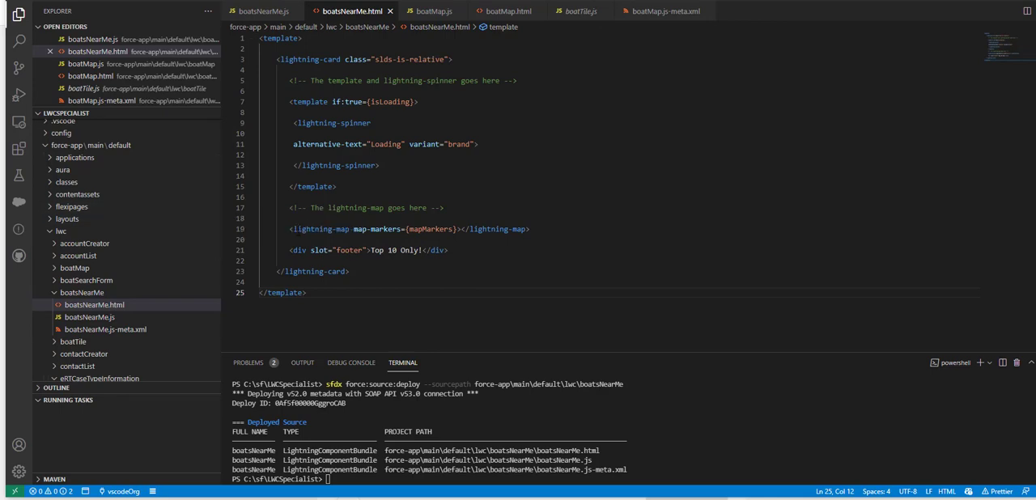
{"action": "mouse_move", "coordinate": [317, 228]}
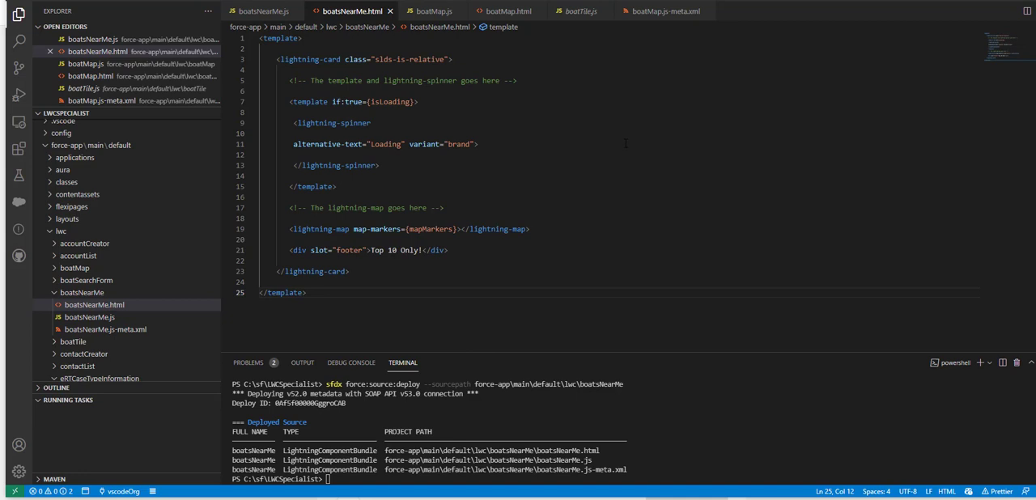
{"action": "mouse_move", "coordinate": [468, 168]}
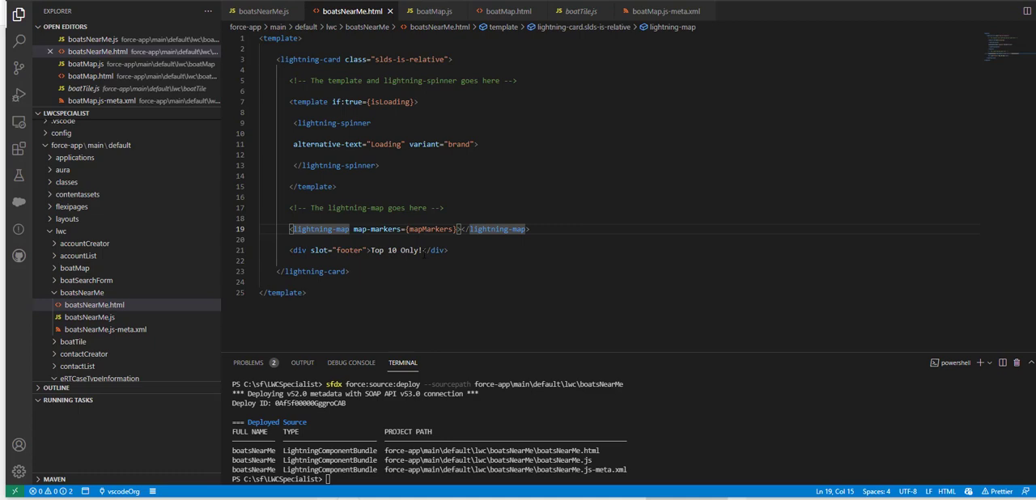
Step: Scroll down the Trailhead superbadge page to reach the step 8 boatsNearMe challenge
{"action": "left_click", "coordinate": [94, 305]}
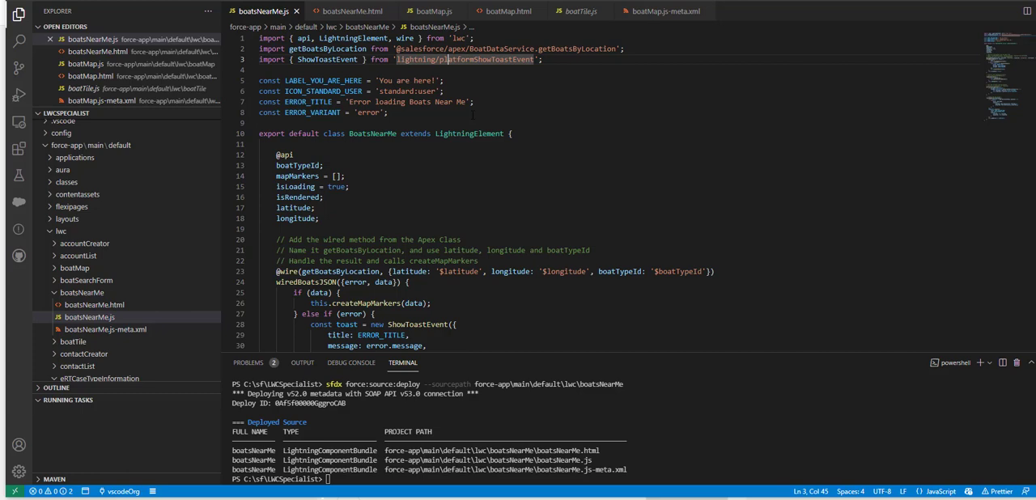
{"action": "scroll", "scroll_direction": "down", "scroll_amount": 3}
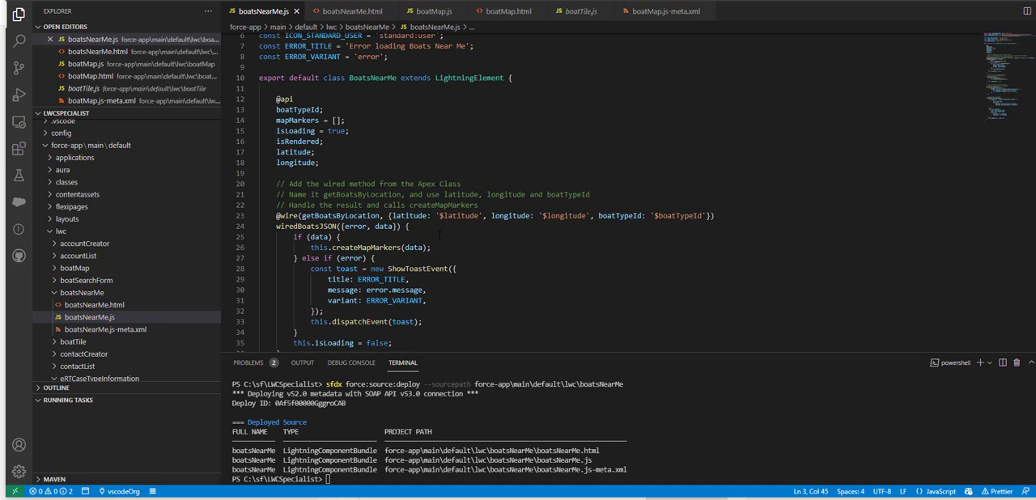
{"action": "scroll", "scroll_direction": "down", "scroll_amount": 3}
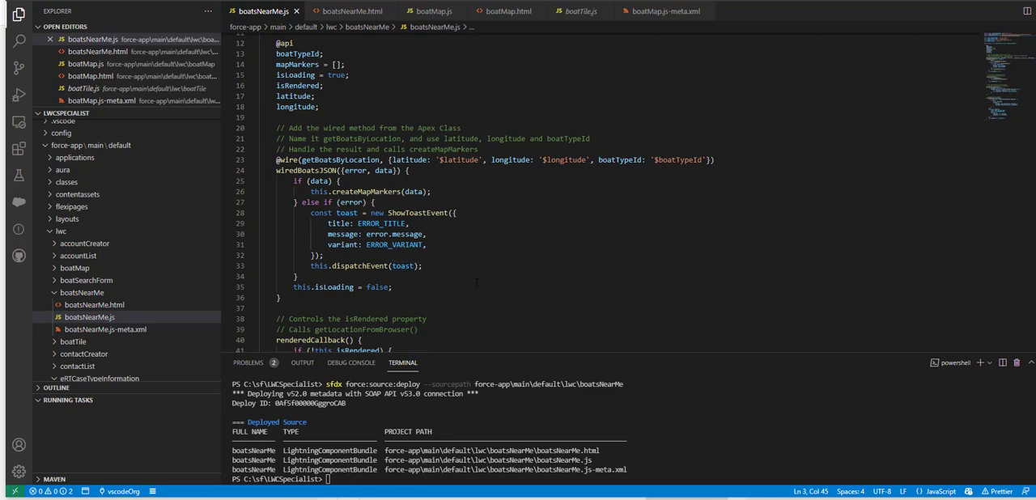
{"action": "scroll", "scroll_direction": "down", "scroll_amount": 3}
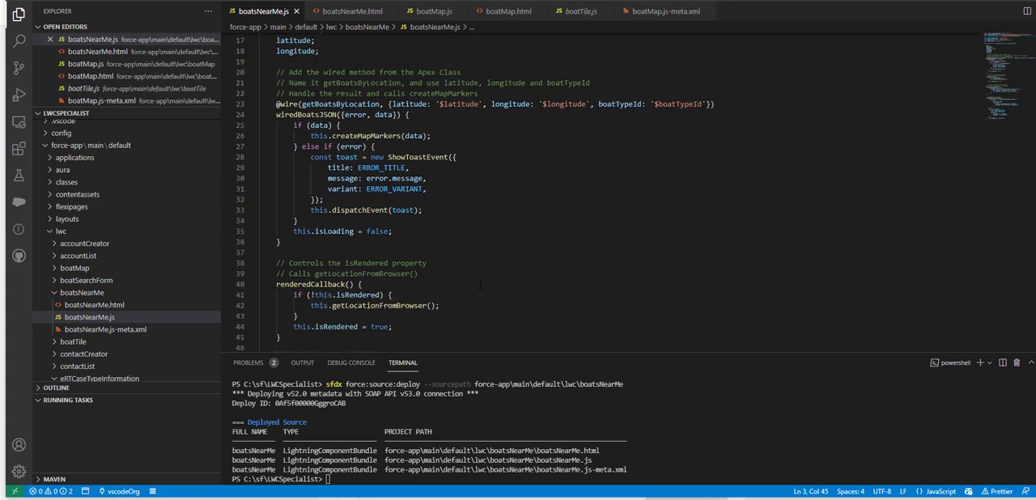
{"action": "scroll", "scroll_direction": "down", "scroll_amount": 3}
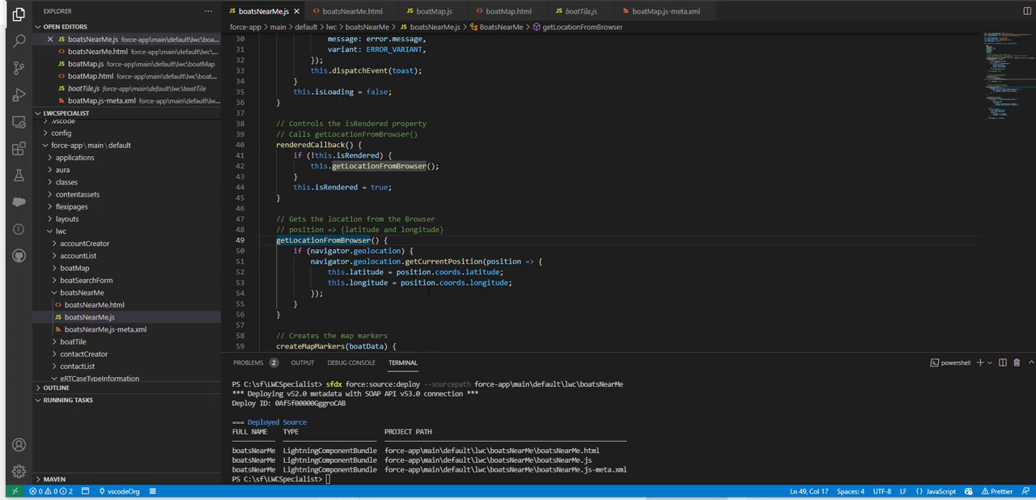
{"action": "scroll", "scroll_direction": "down", "scroll_amount": 3}
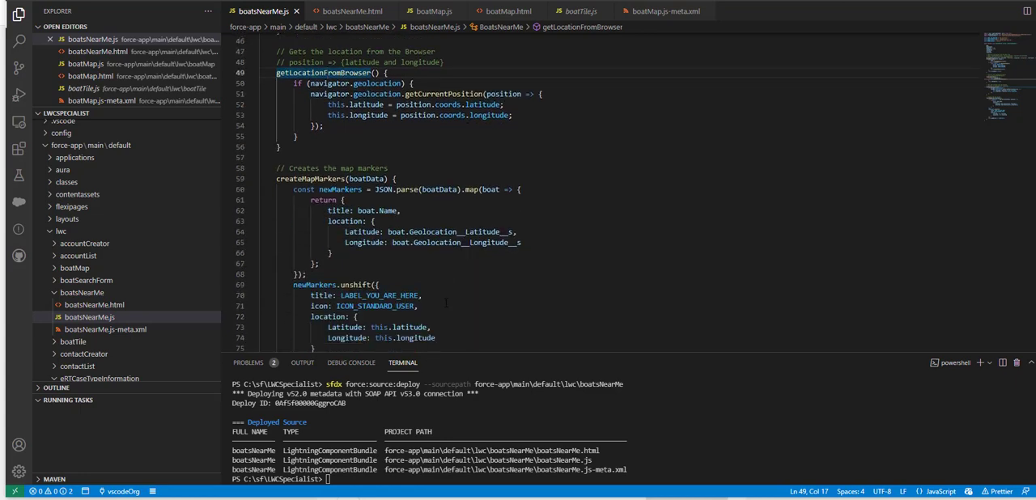
{"action": "mouse_move", "coordinate": [324, 178]}
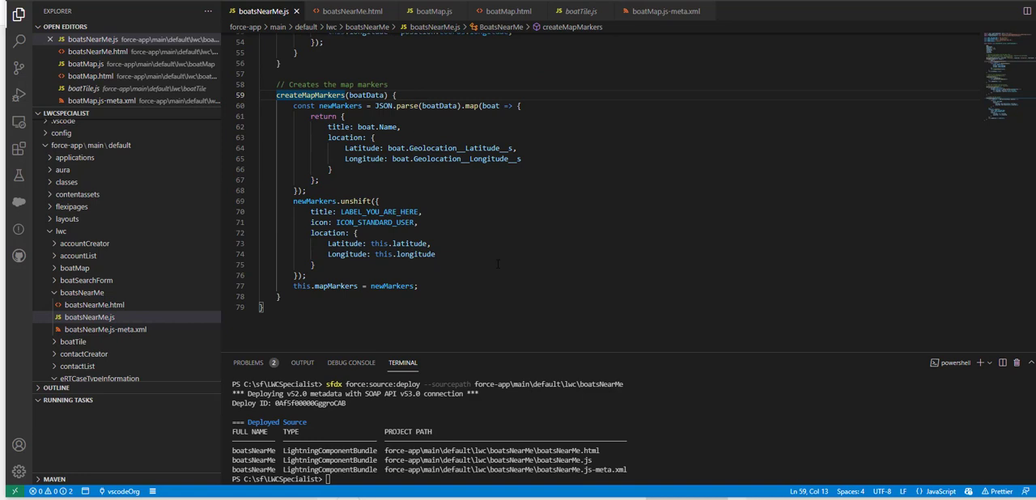
{"action": "mouse_move", "coordinate": [364, 220]}
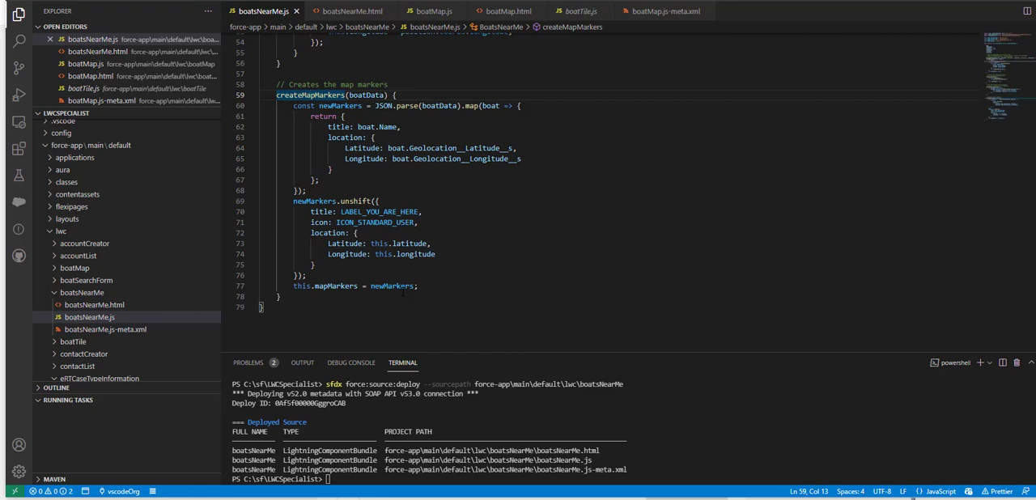
{"action": "mouse_move", "coordinate": [395, 285]}
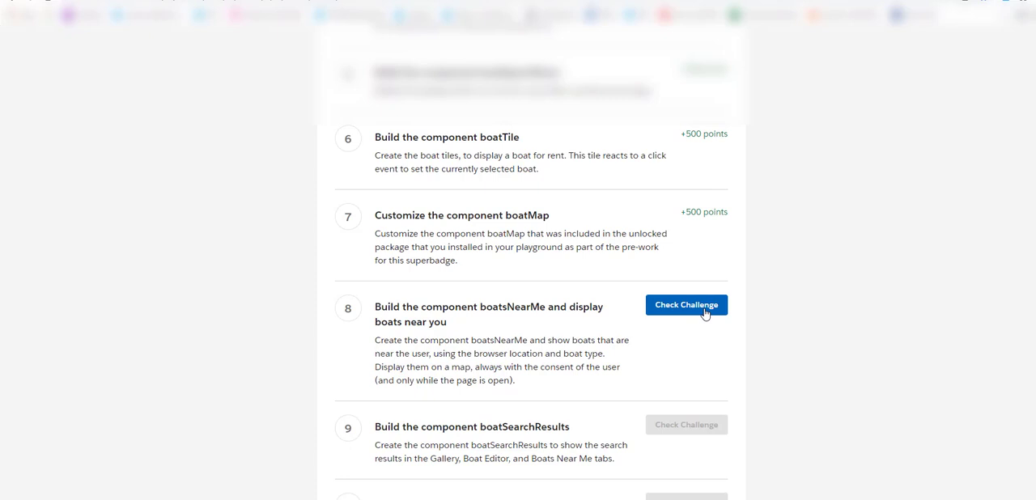
Step: Run Check Challenge on step 8 so boatsNearMe passes with +500 points
{"action": "left_click", "coordinate": [686, 304]}
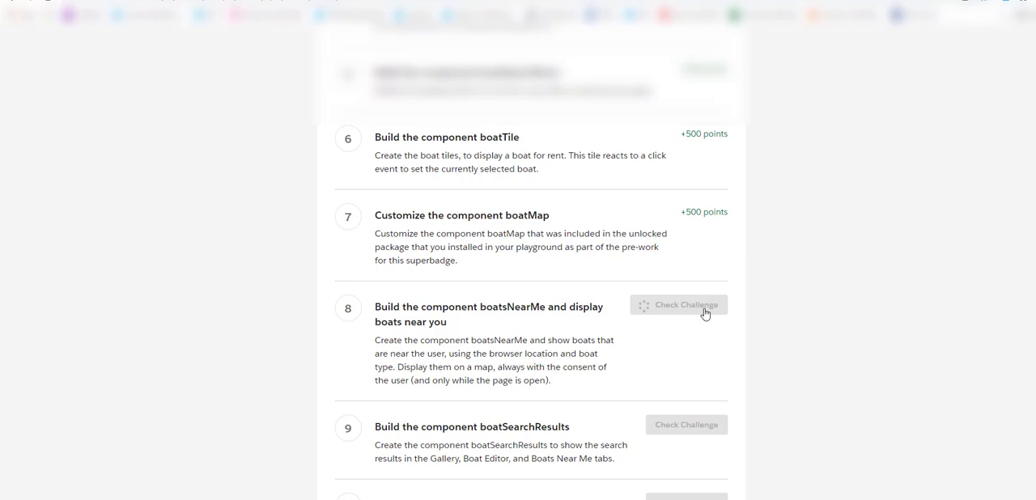
{"action": "left_click", "coordinate": [678, 304]}
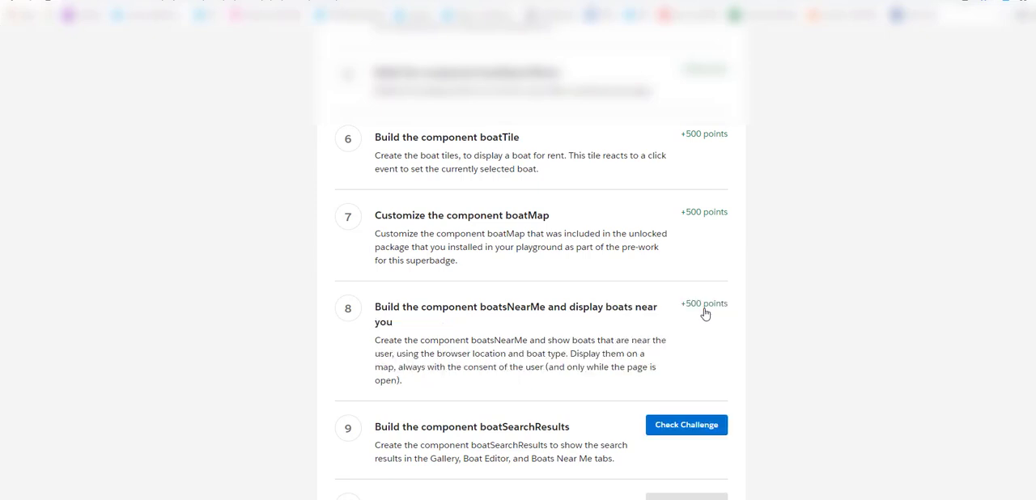